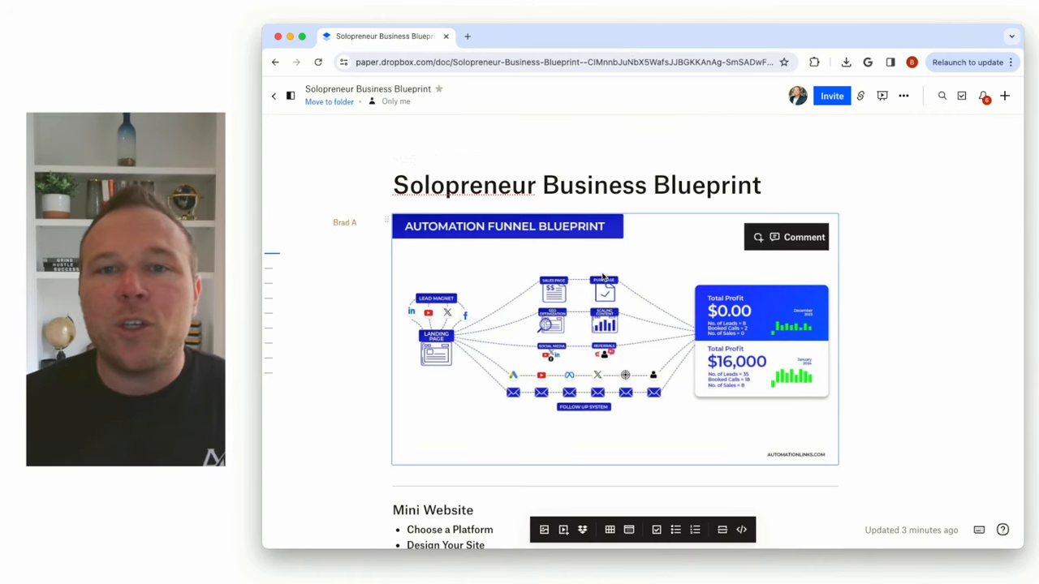
Scroll through the Solopreneur Business Blueprint, landing on the Mini Website homepage screenshot
scroll("down", 3)
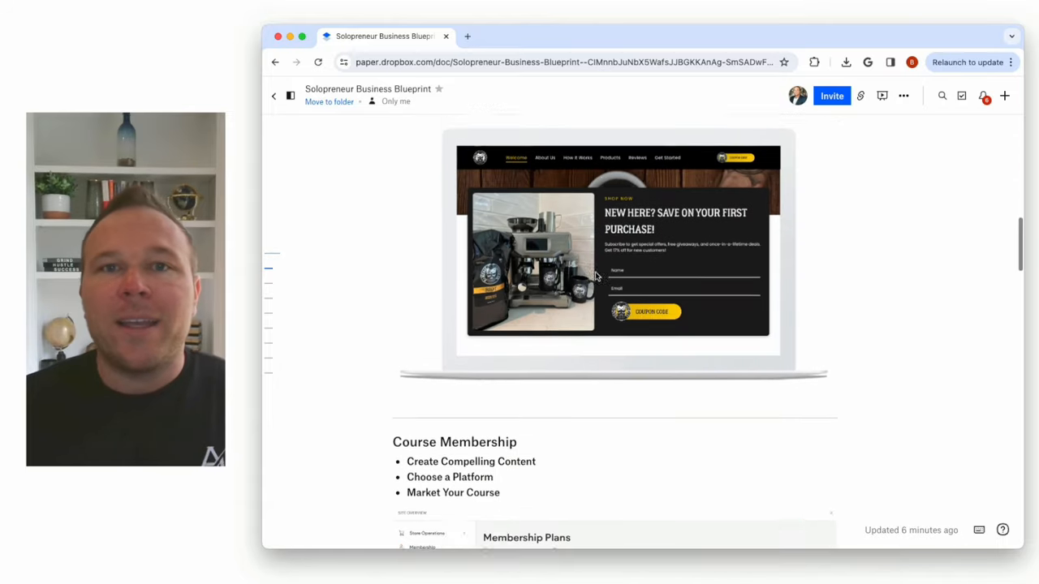
scroll("down", 3)
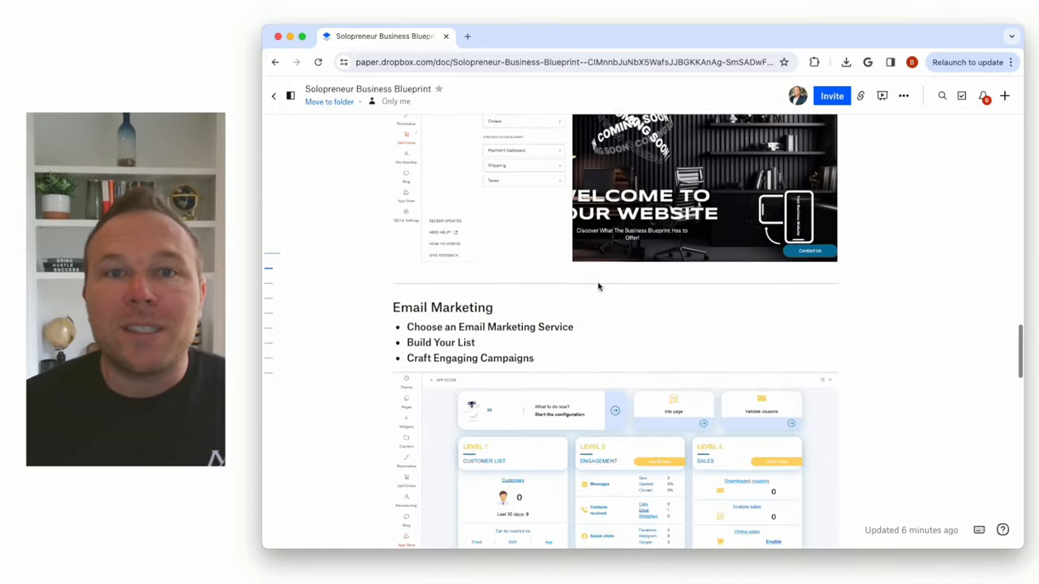
scroll("down", 3)
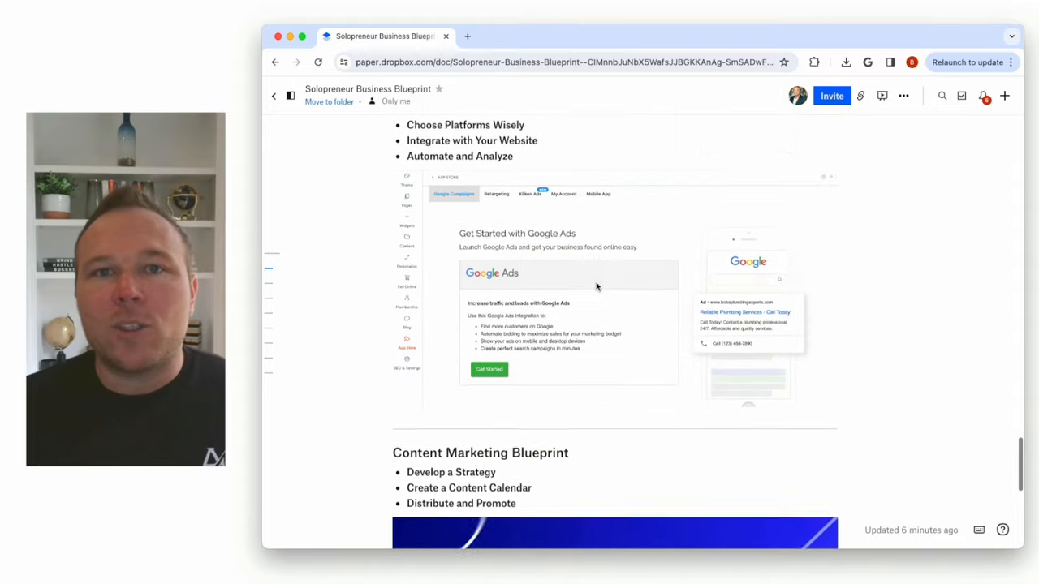
scroll("down", 3)
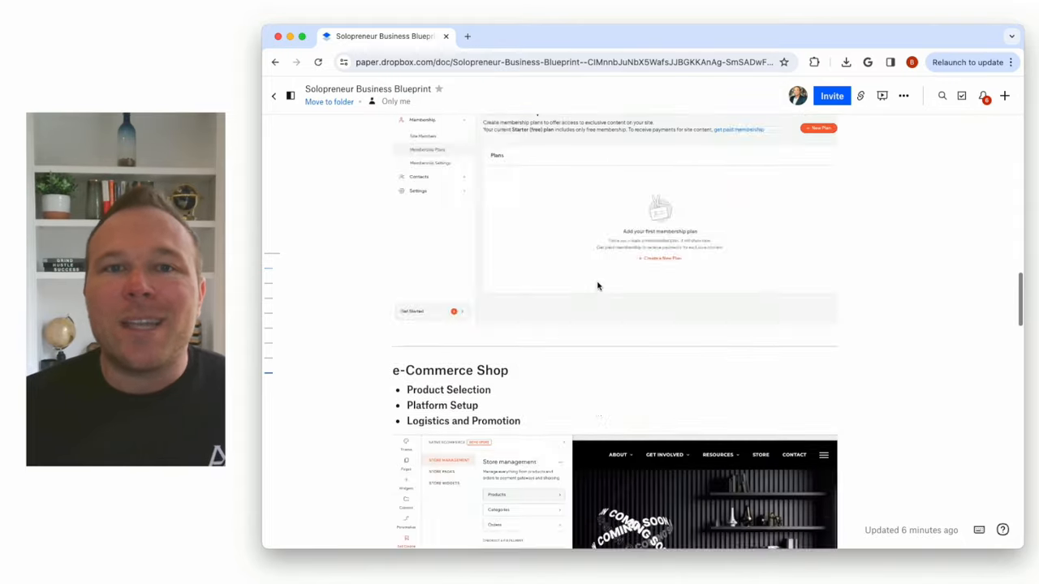
scroll("down", 3)
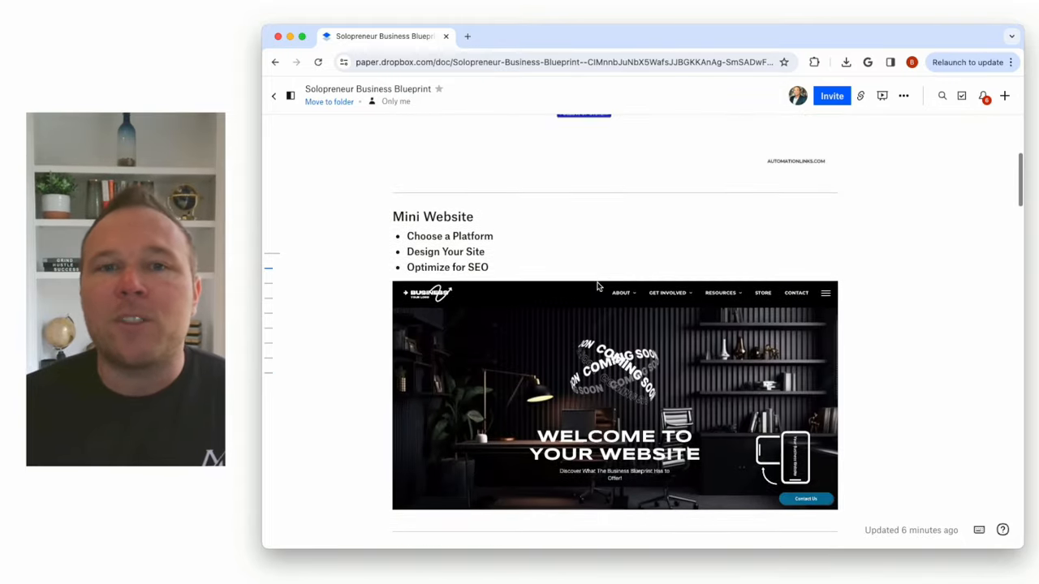
scroll("down", 3)
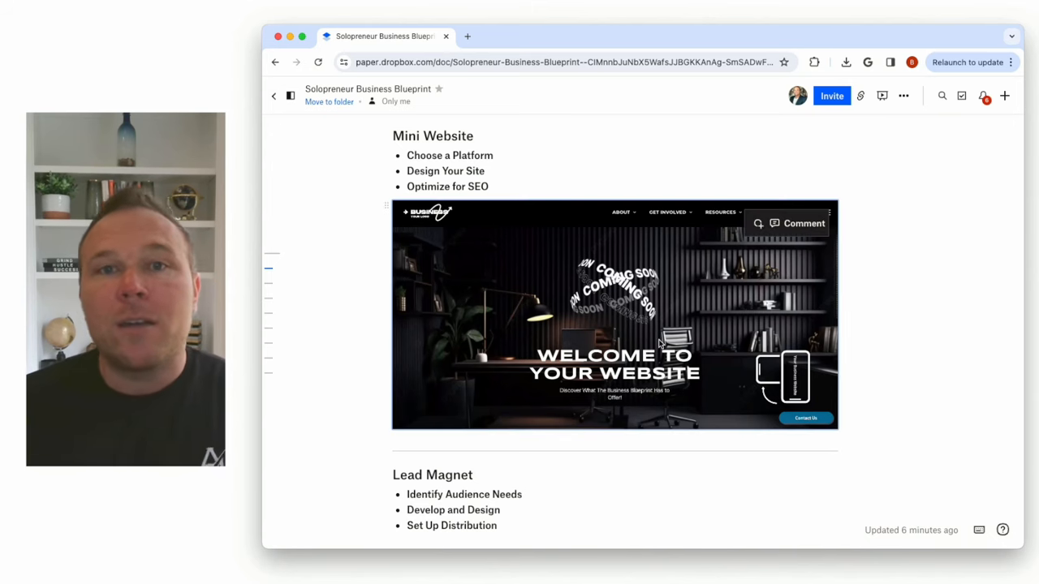
scroll("down", 3)
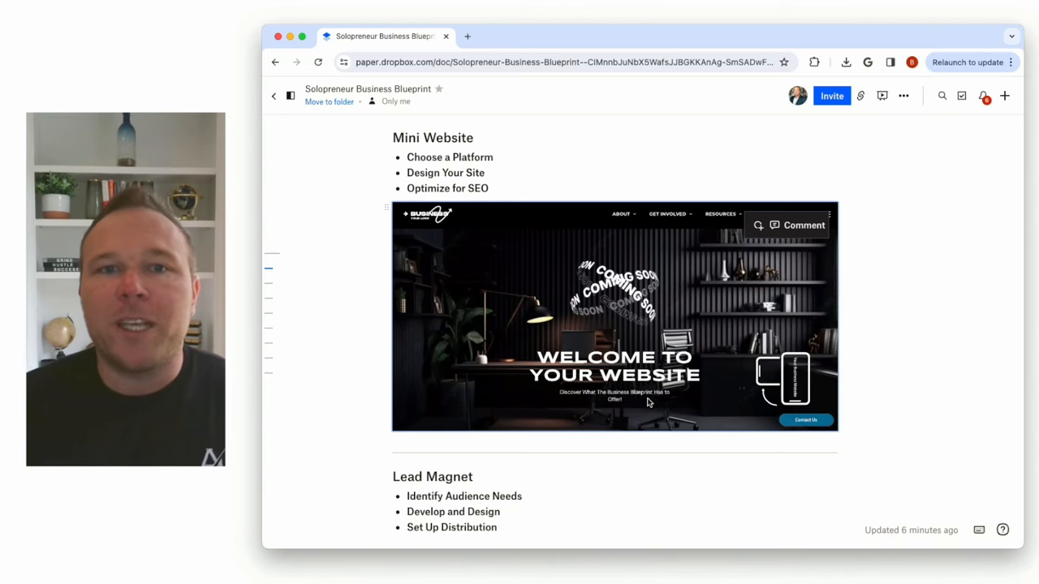
Select the Lead Magnet coffee-shop coupon signup screenshot, with Course Membership below
scroll("down", 3)
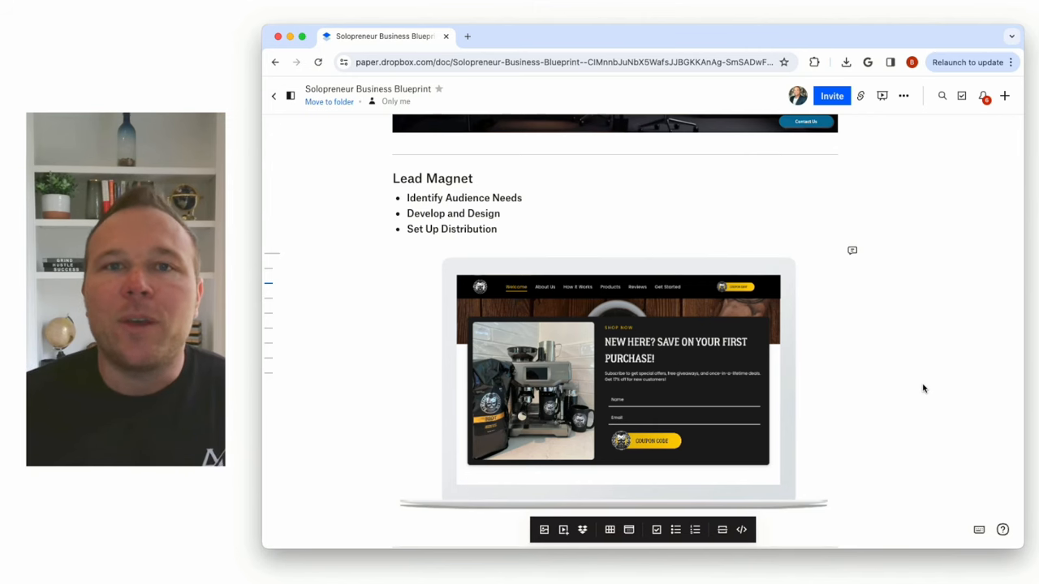
left_click(582, 392)
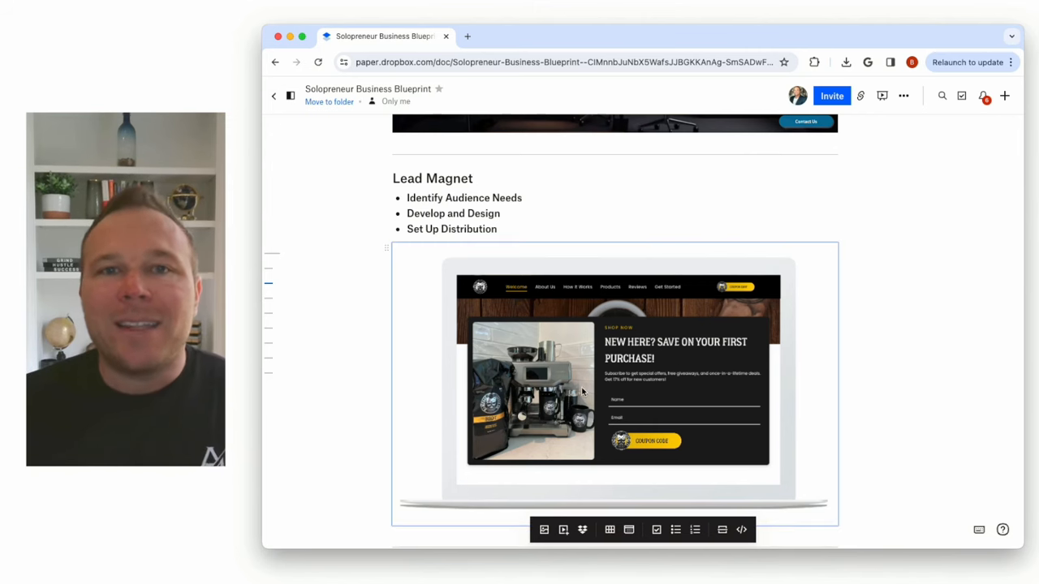
scroll("down", 3)
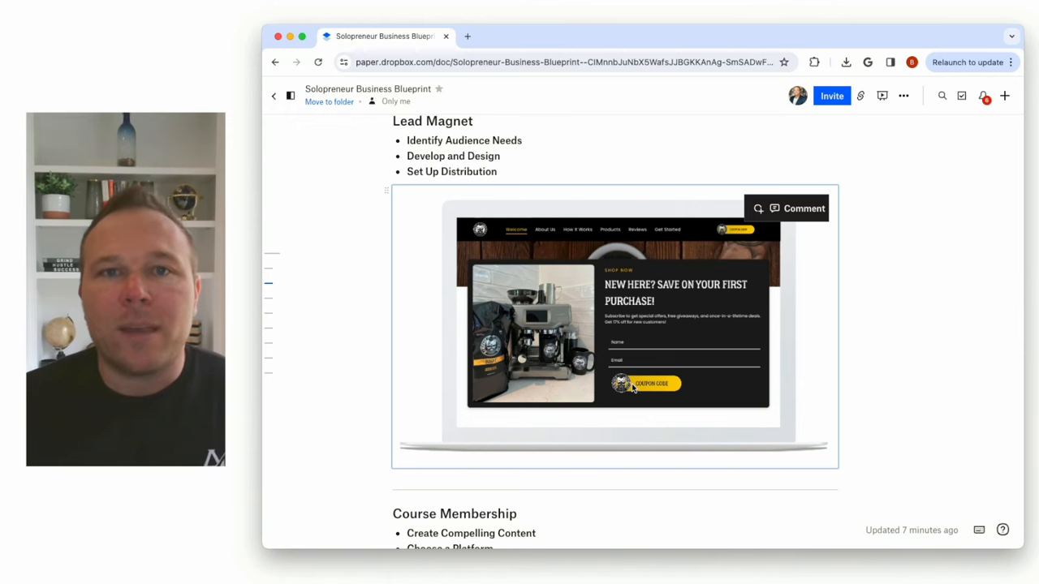
Scroll past the Membership Plans screenshot until the e-Commerce Shop heading appears
scroll("down", 3)
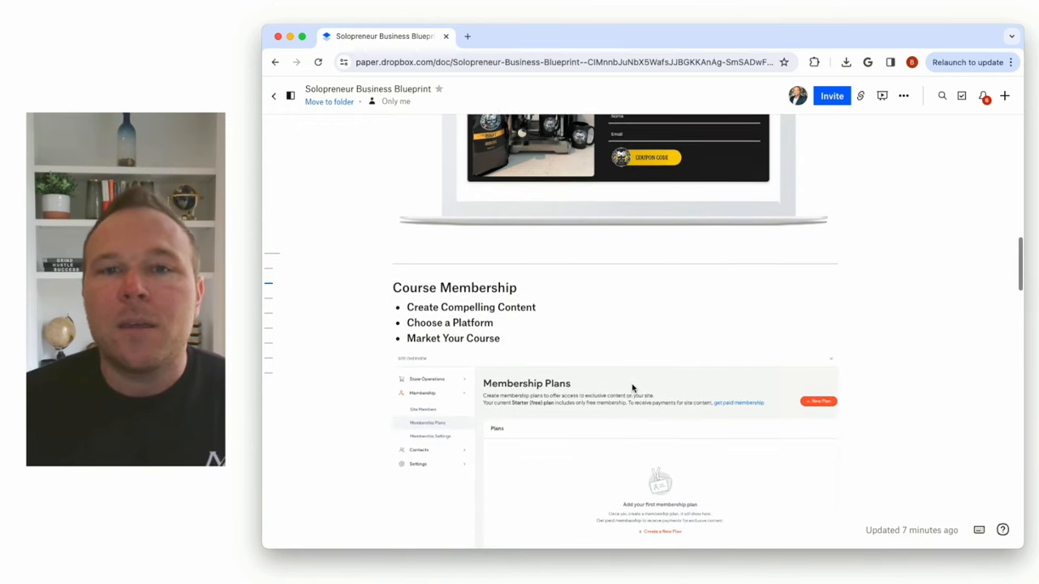
scroll("down", 3)
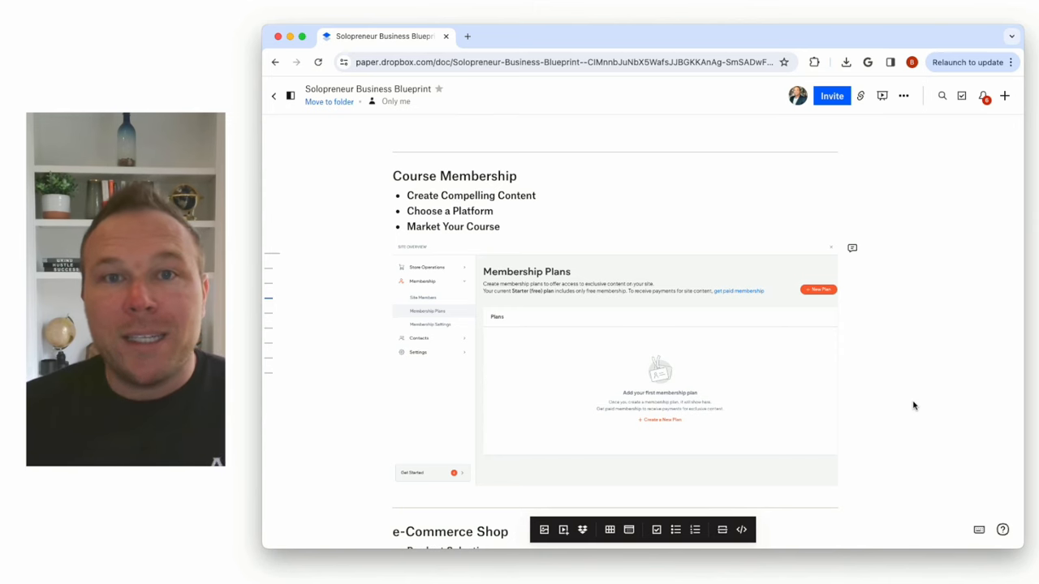
scroll("down", 3)
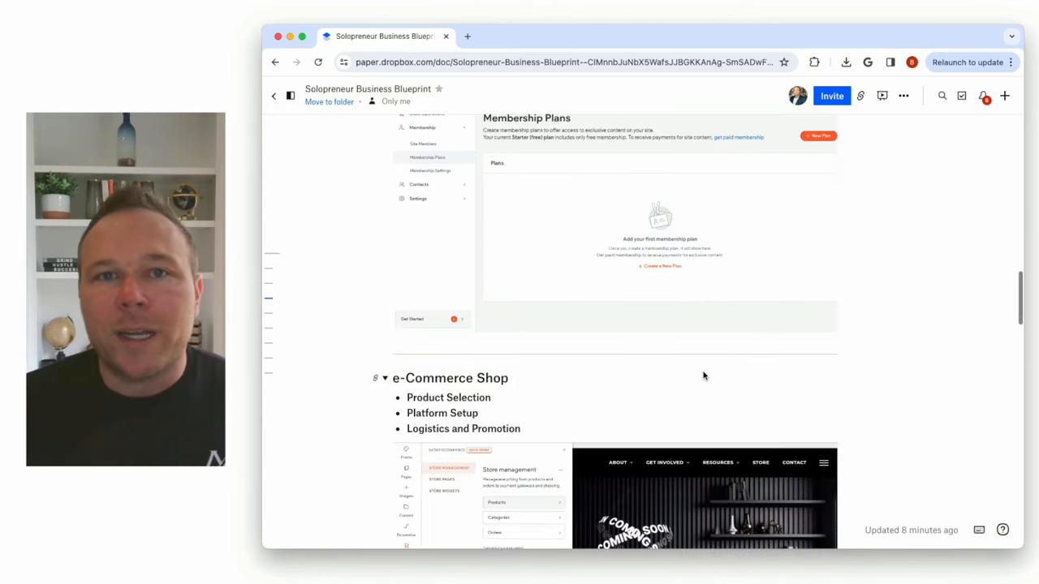
Scroll past the store-management image to the Email Marketing dashboard screenshot
scroll("down", 3)
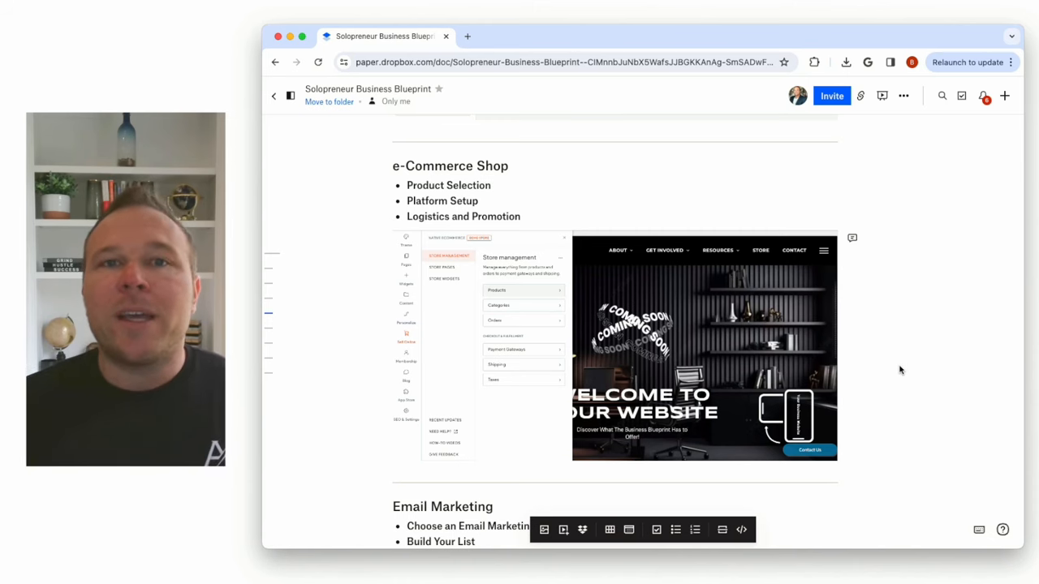
mouse_move(939, 389)
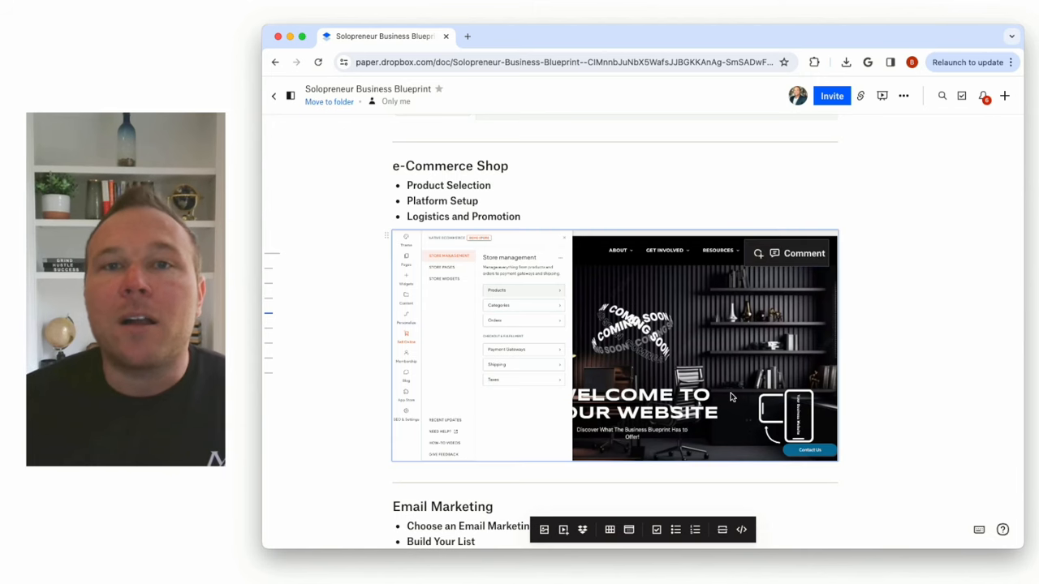
scroll("down", 3)
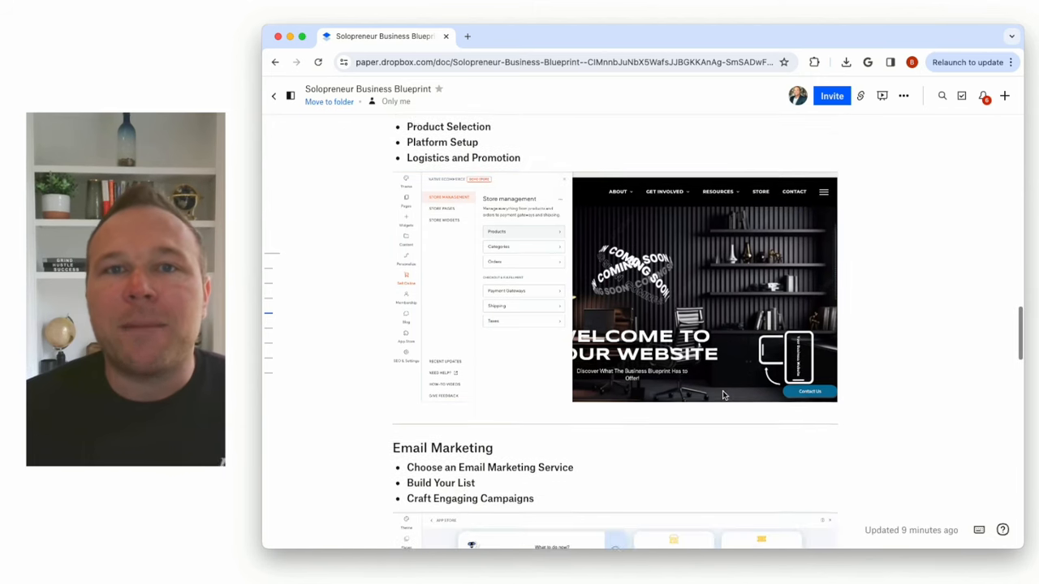
scroll("down", 3)
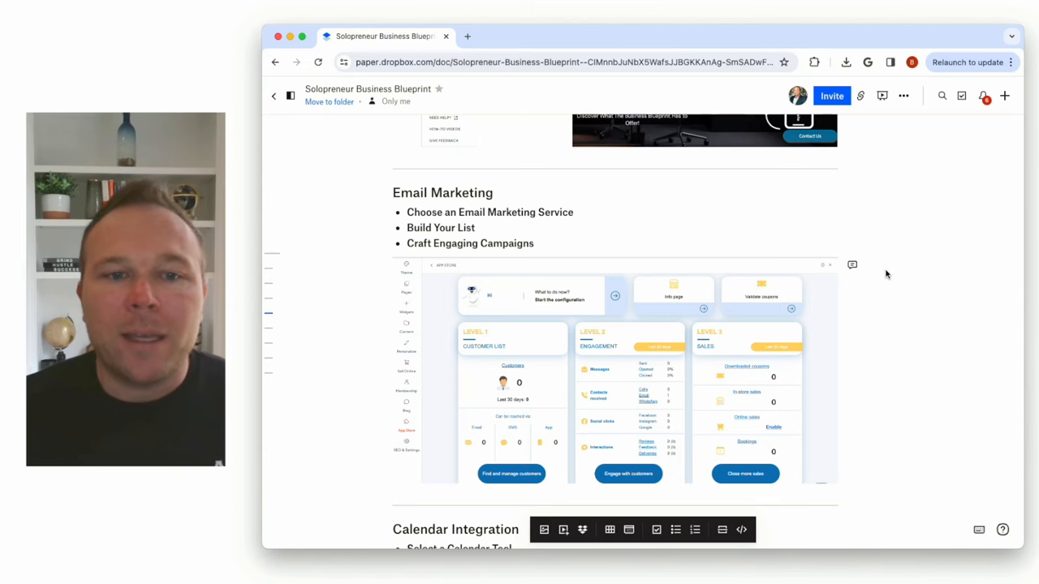
Scroll past the email dashboard to the Calendar Integration booking-form screenshot
scroll("down", 3)
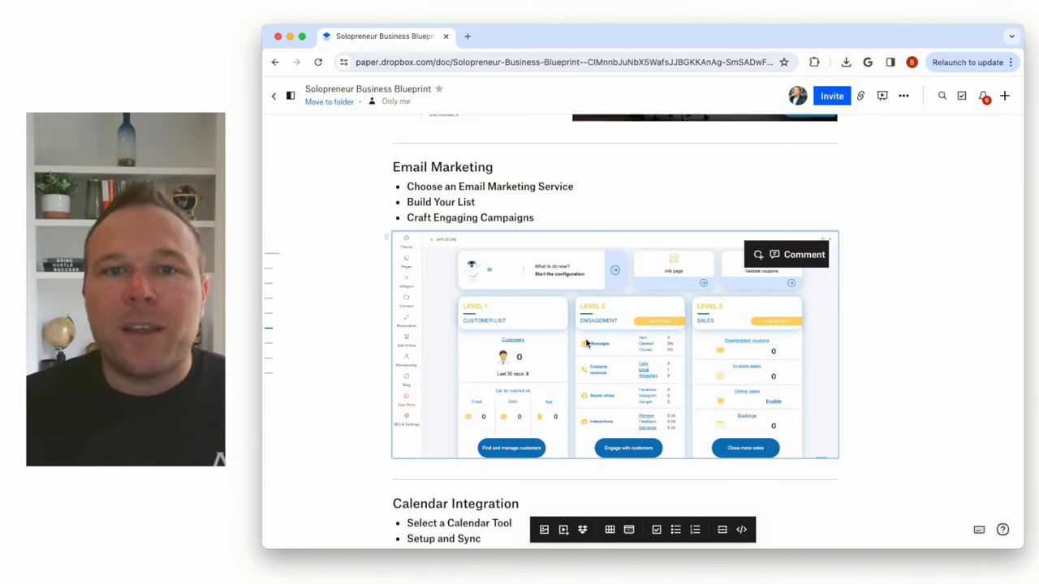
mouse_move(576, 337)
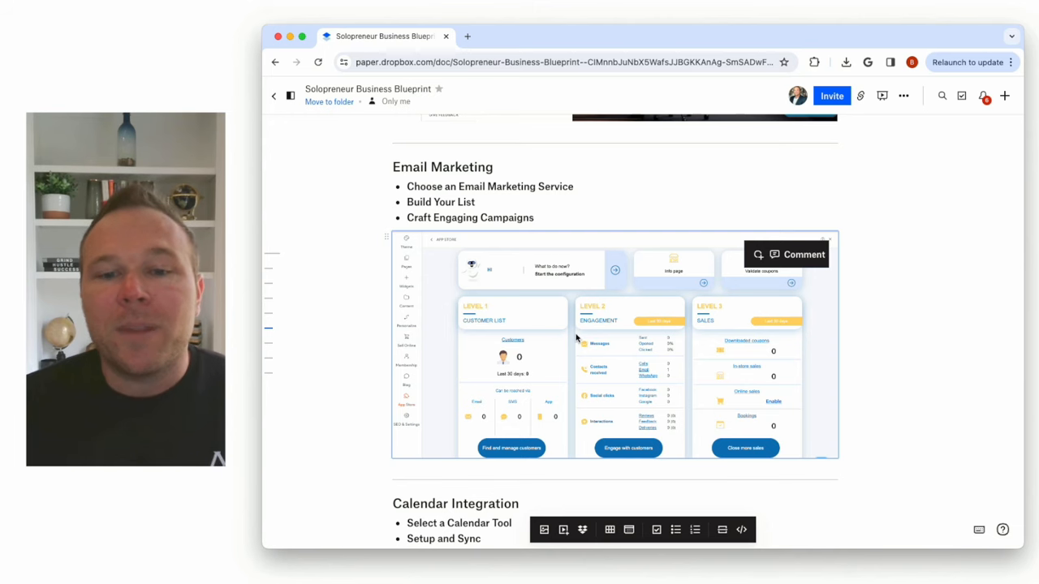
mouse_move(565, 339)
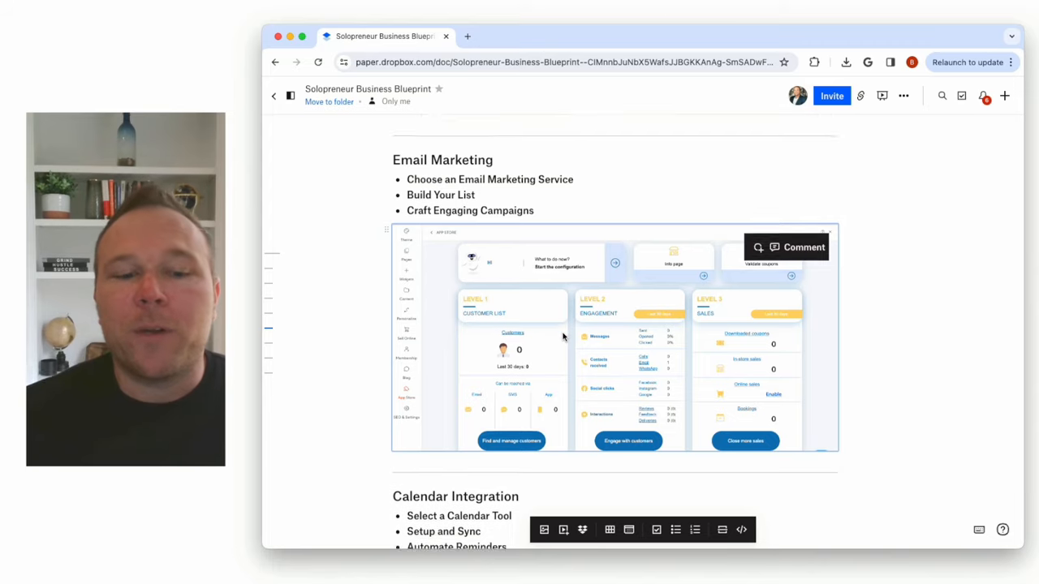
scroll("down", 3)
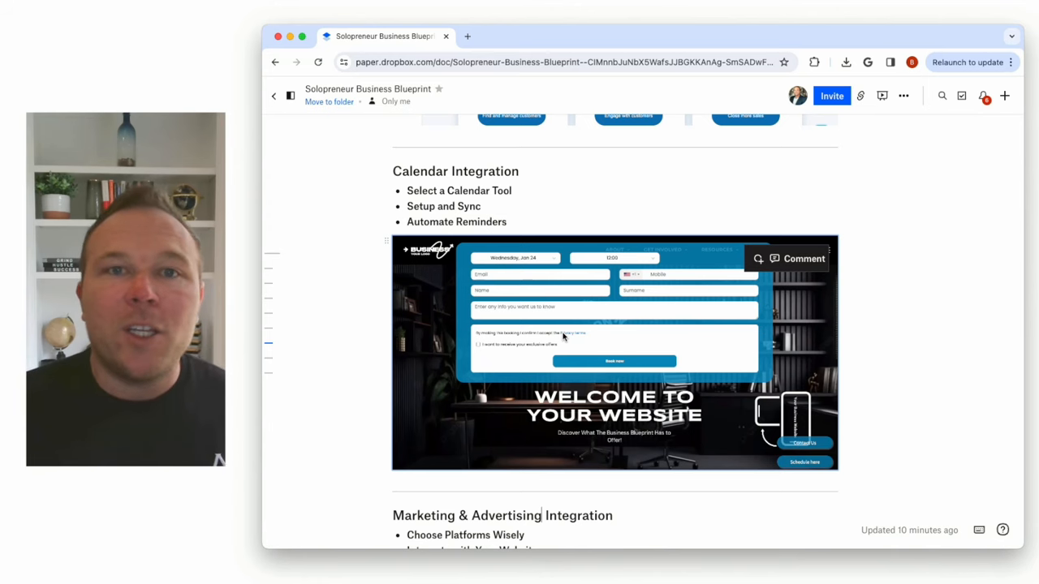
Scroll down to the Marketing & Advertising Integration Google Ads screenshot
scroll("down", 3)
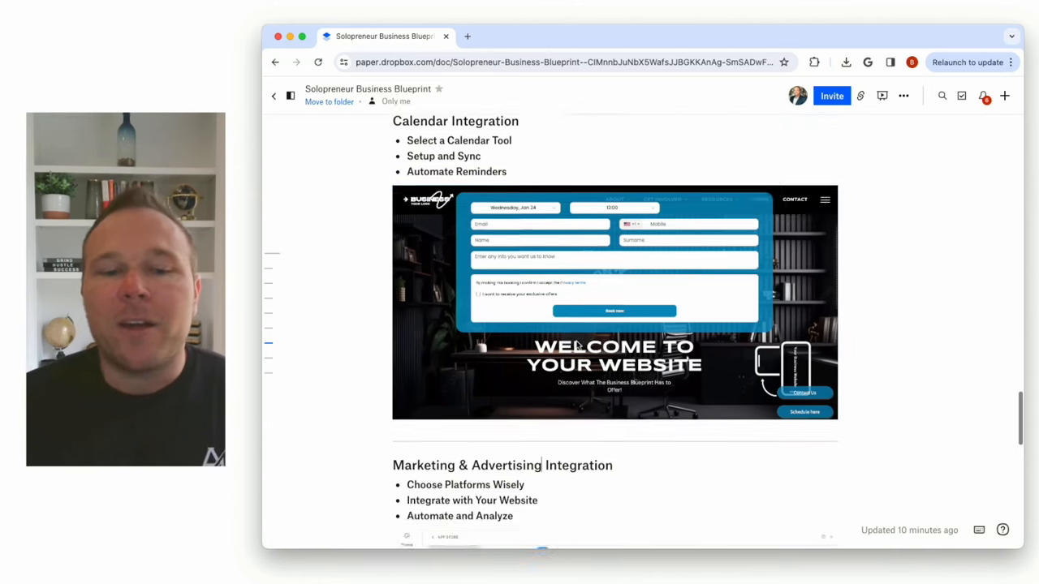
scroll("down", 3)
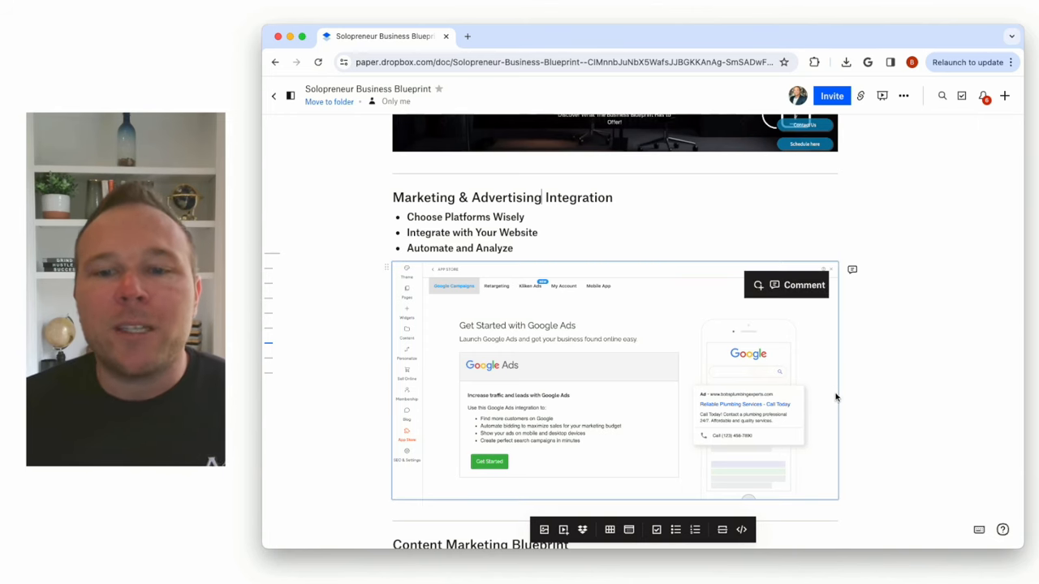
Scroll to Content Marketing Blueprint's three steps and 'Easily Automate your Marketing' banner
scroll("down", 3)
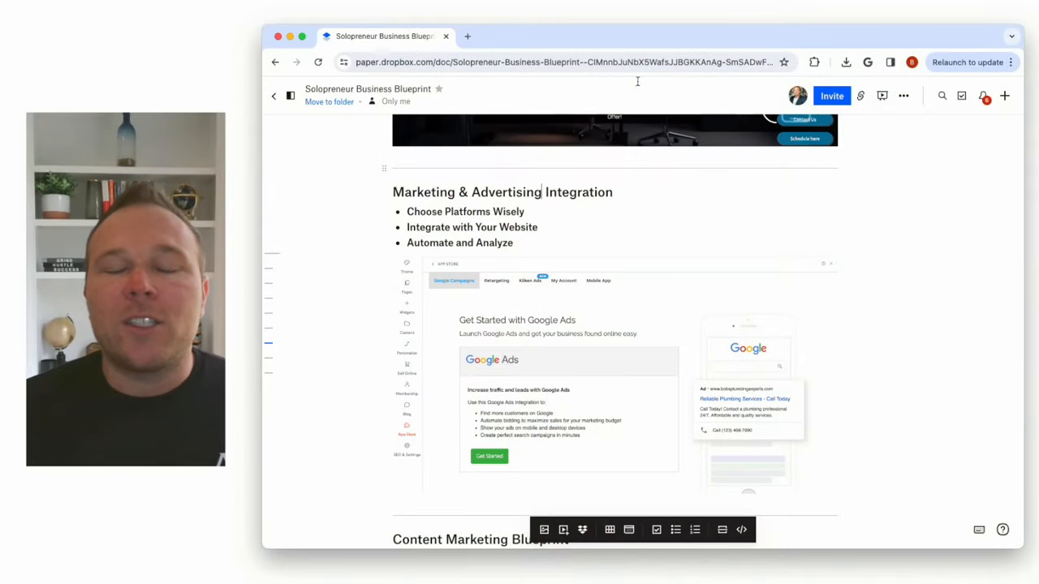
scroll("down", 3)
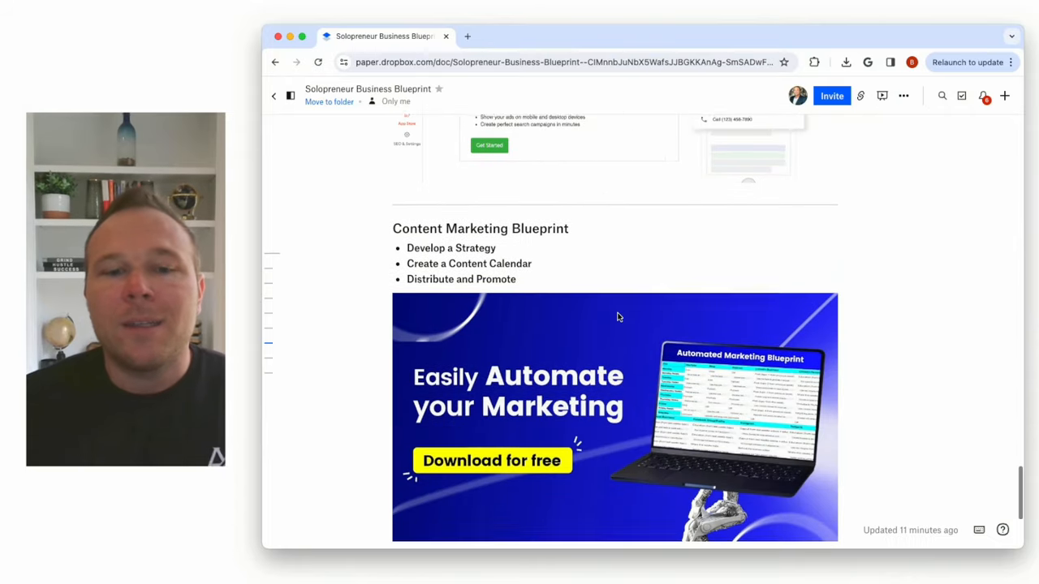
scroll("down", 3)
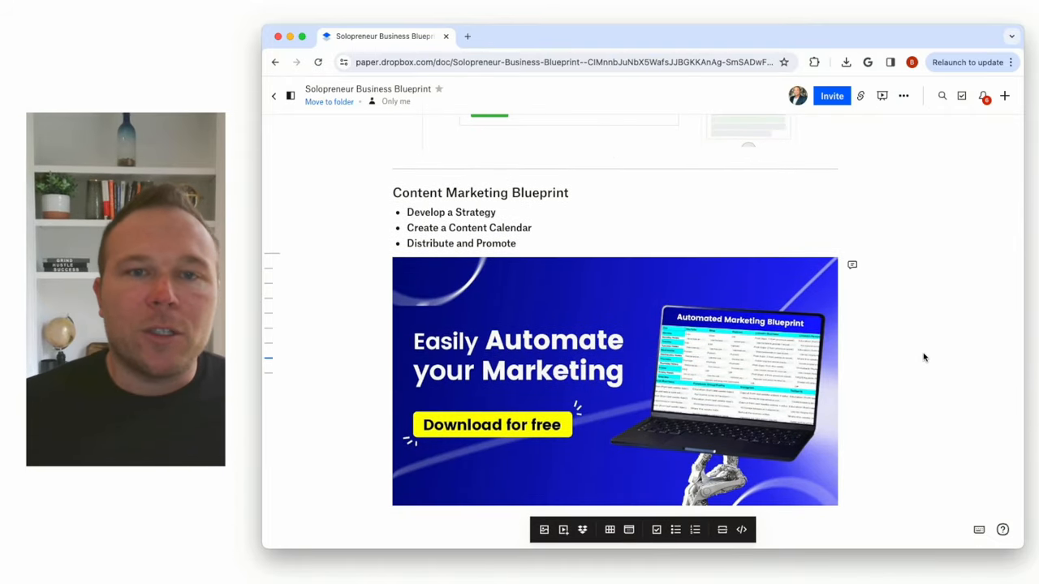